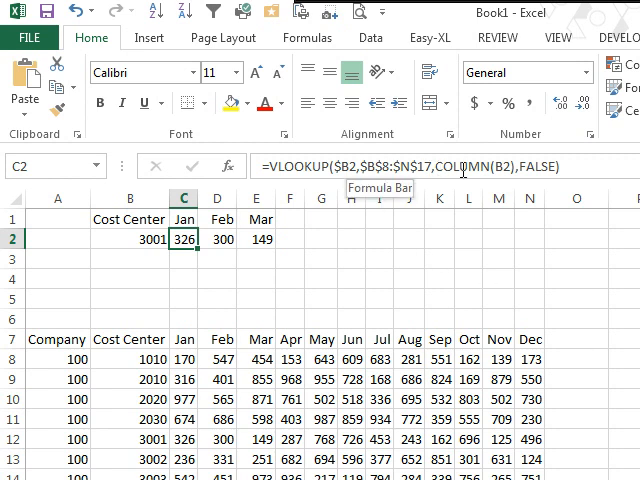
pyautogui.moveTo(592, 296)
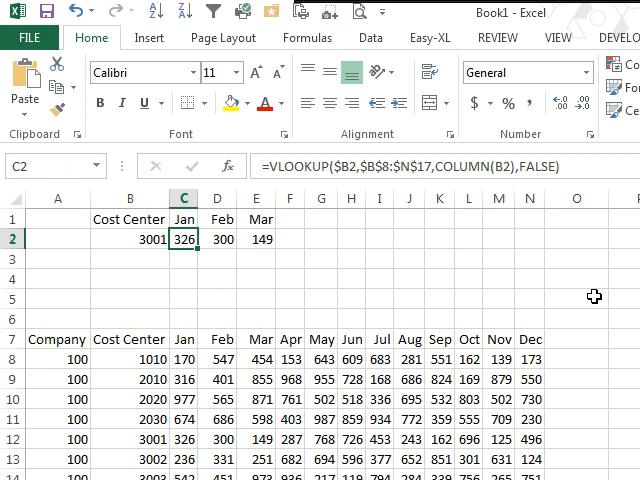
# - Edit the February Result cell's lookup formula in the expanded formula bar
pyautogui.click(216, 238)
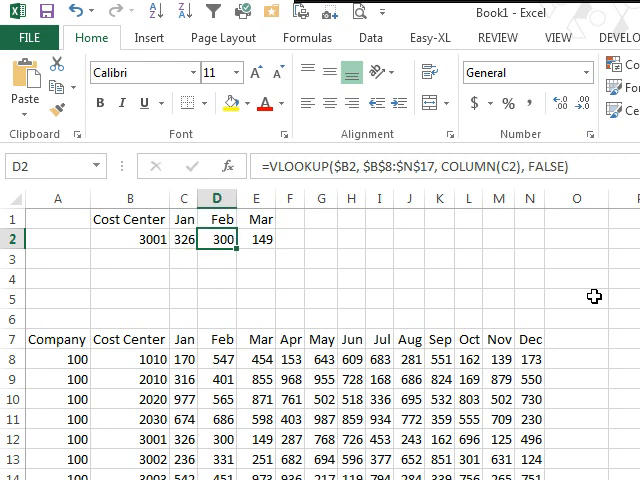
pyautogui.doubleClick(216, 238)
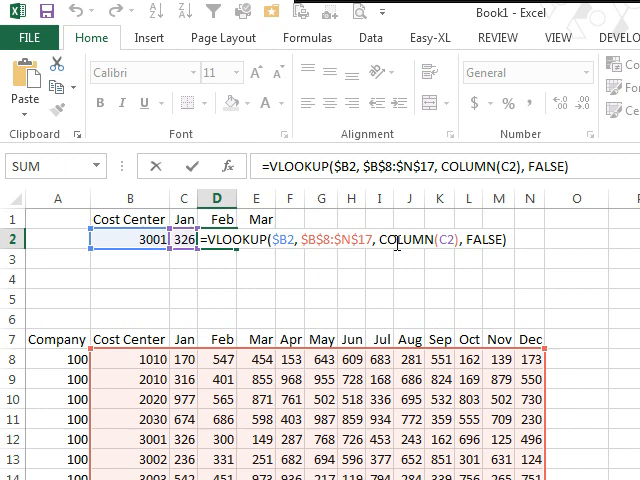
pyautogui.moveTo(568, 268)
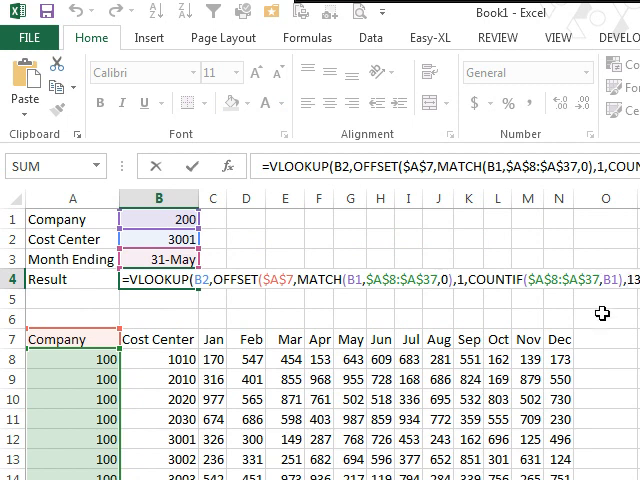
pyautogui.moveTo(268, 296)
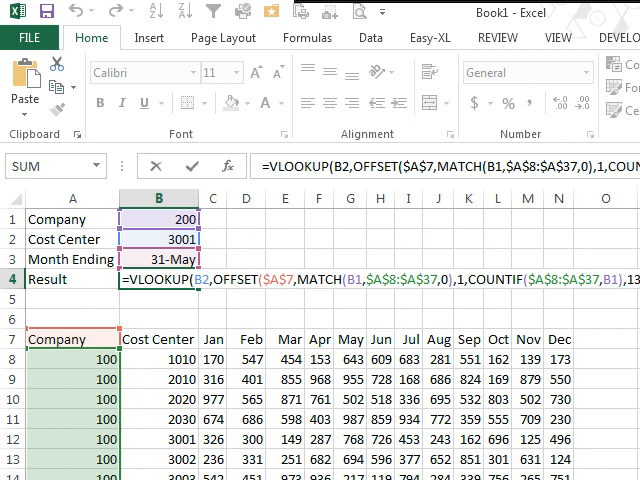
pyautogui.press('Enter')
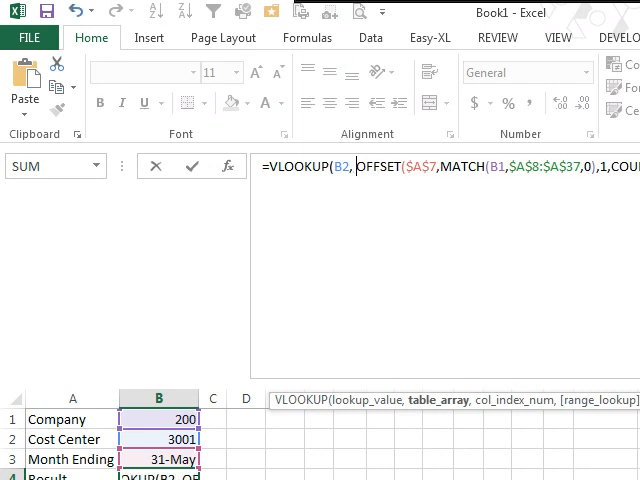
# - Break VLOOKUP, OFFSET and MATCH onto separate lines, ending with ,13),1+MONTH(B3),FALSE))
pyautogui.press('alt+enter')
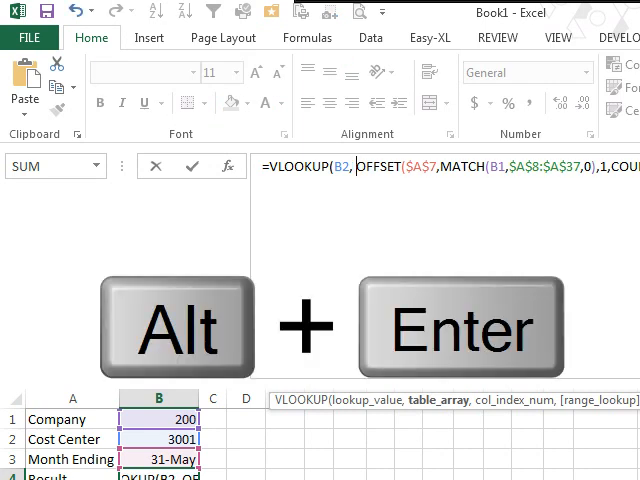
pyautogui.press('Alt+Enter')
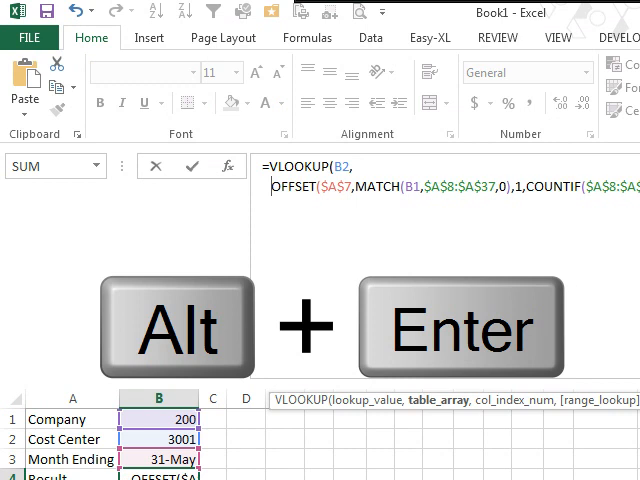
pyautogui.press('alt+enter')
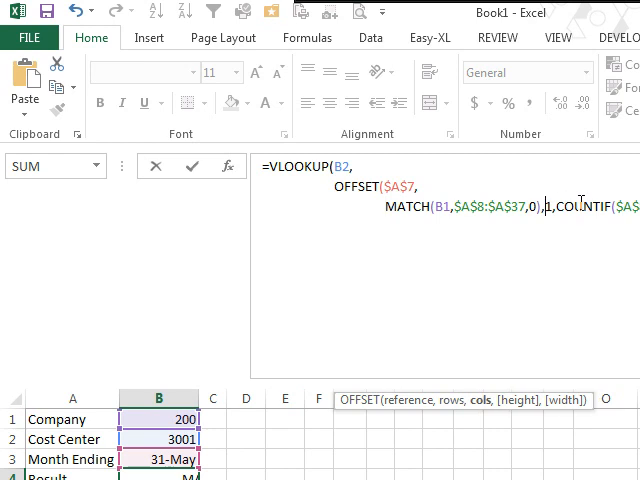
pyautogui.write(',13),1+MONTH(B3),FALSE)')
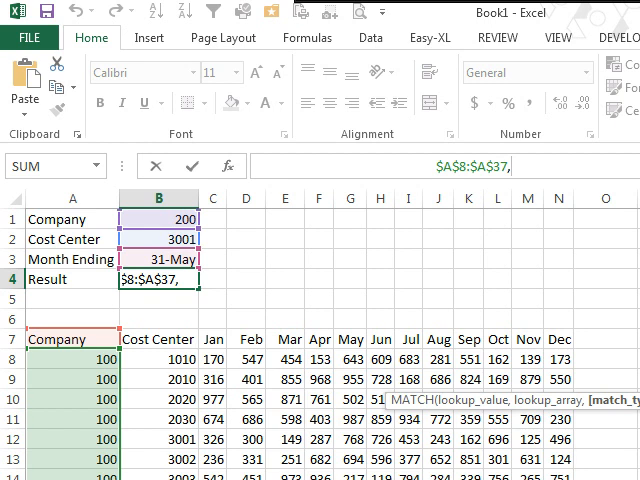
pyautogui.moveTo(548, 182)
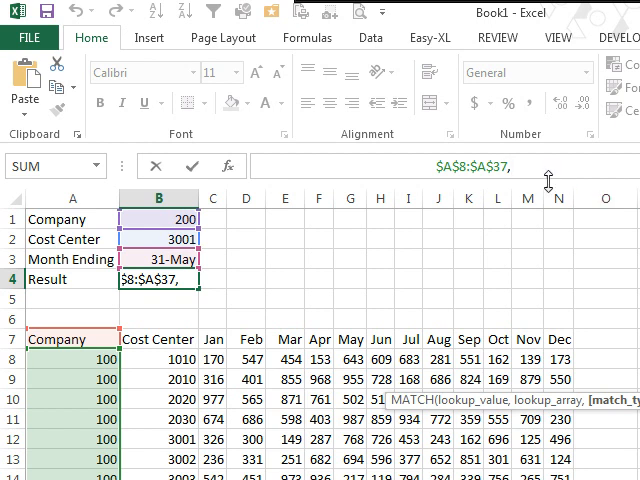
pyautogui.moveTo(548, 172)
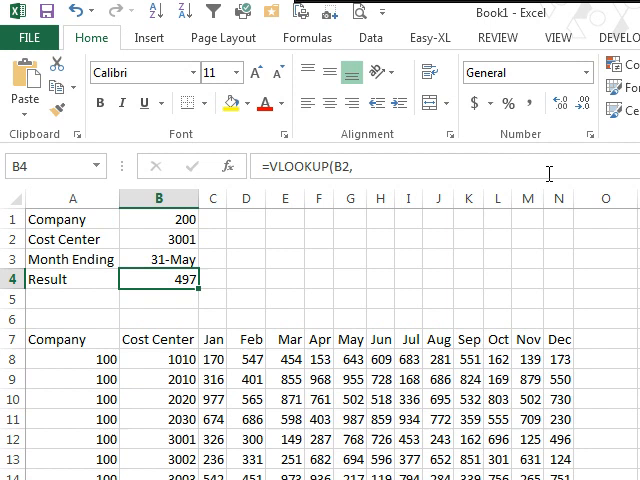
pyautogui.moveTo(548, 170)
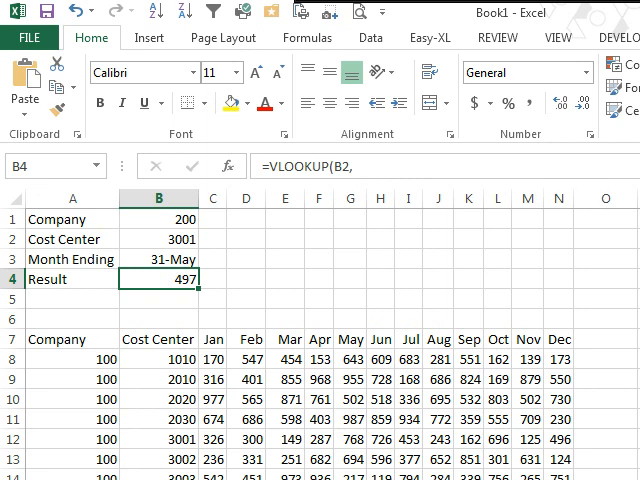
pyautogui.moveTo(376, 378)
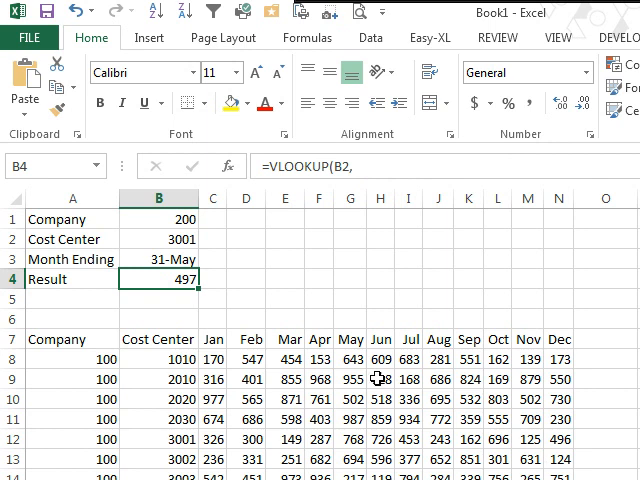
pyautogui.moveTo(268, 164)
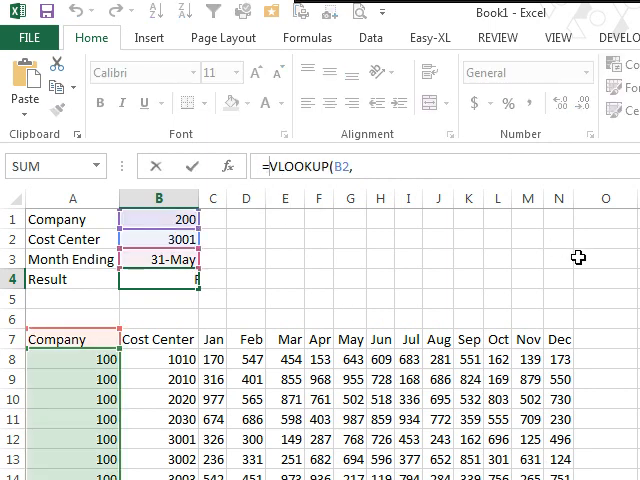
# - Prefix the Result formula with N("Caution - long formula - expand the formula bar")+
pyautogui.write('N(')
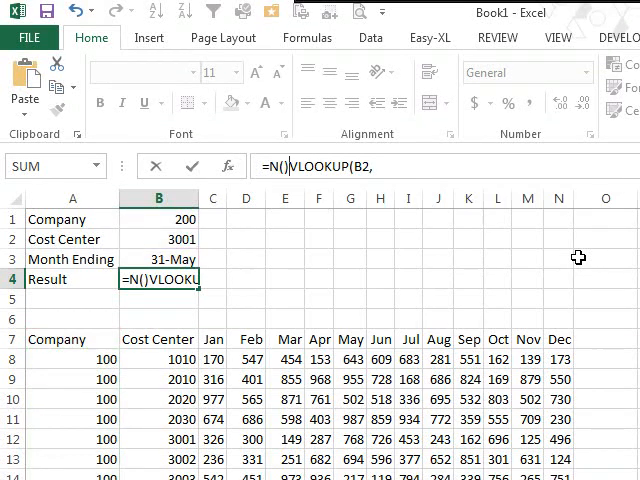
pyautogui.write('+')
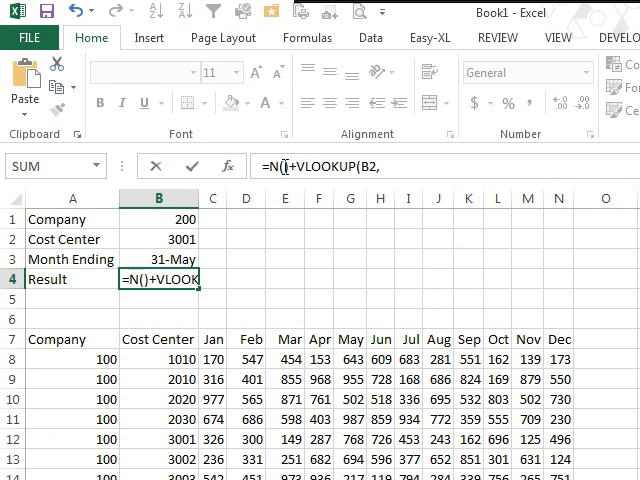
pyautogui.write('"Ca"')
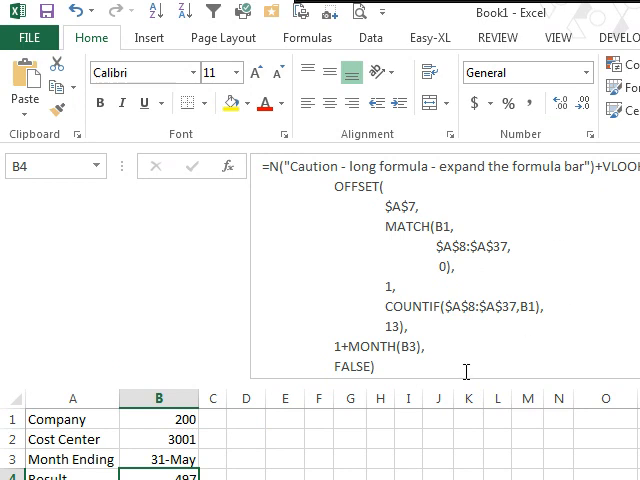
pyautogui.moveTo(464, 370)
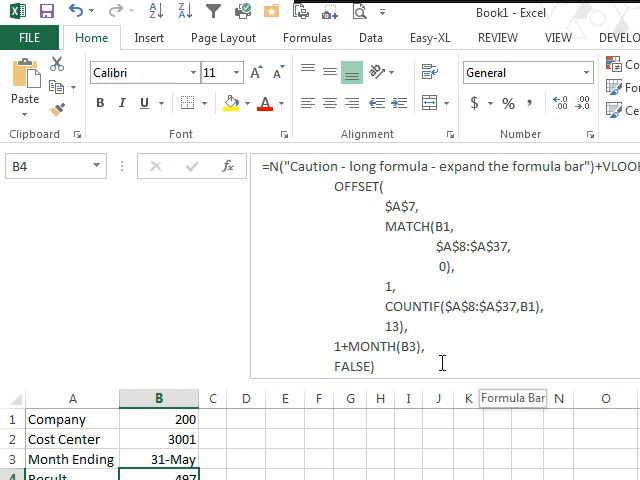